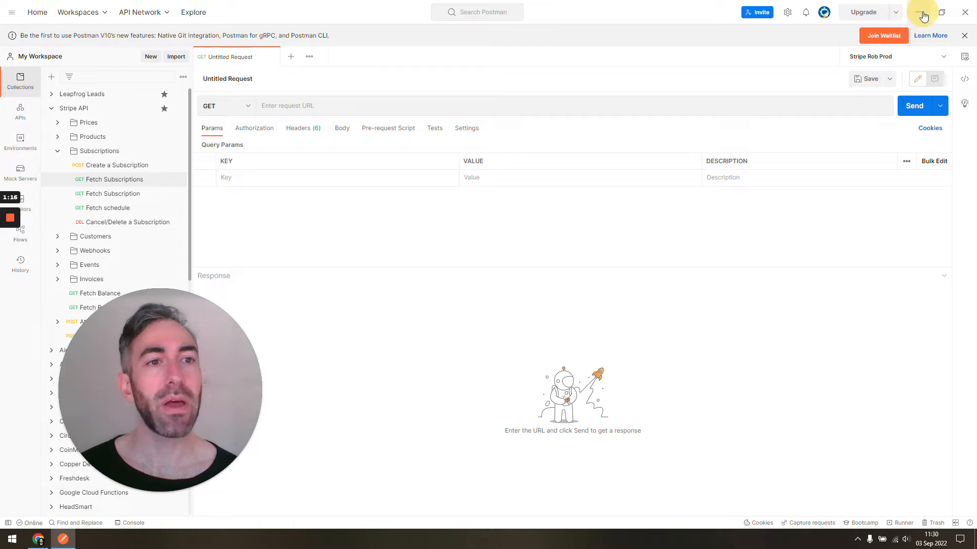
- Check the browser, return to Postman and review the request methods, leaving GET selected
left_click(923, 12)
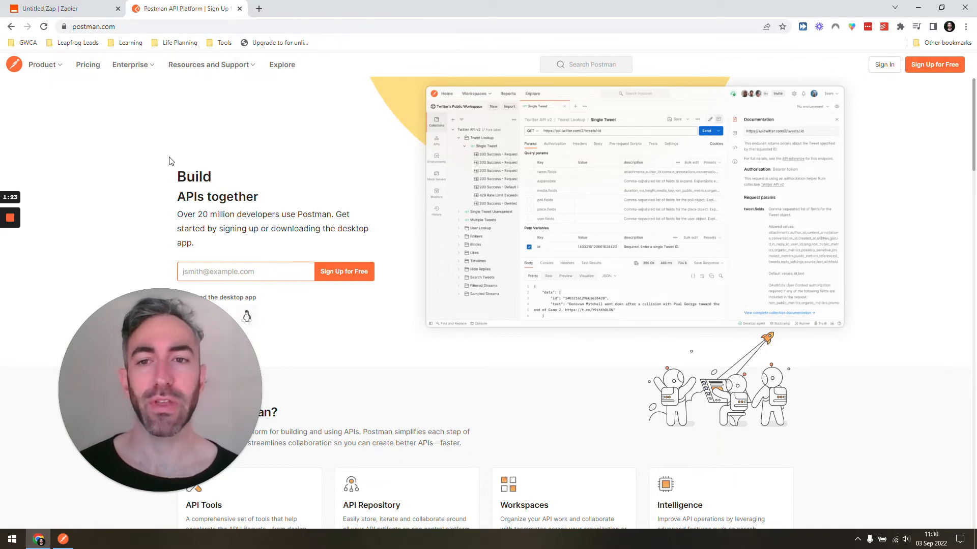
mouse_move(62, 539)
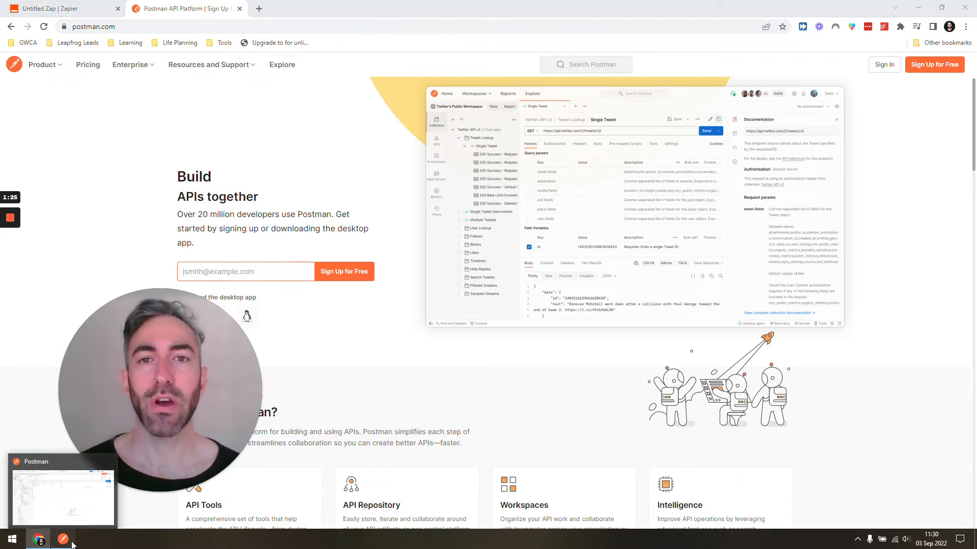
left_click(62, 539)
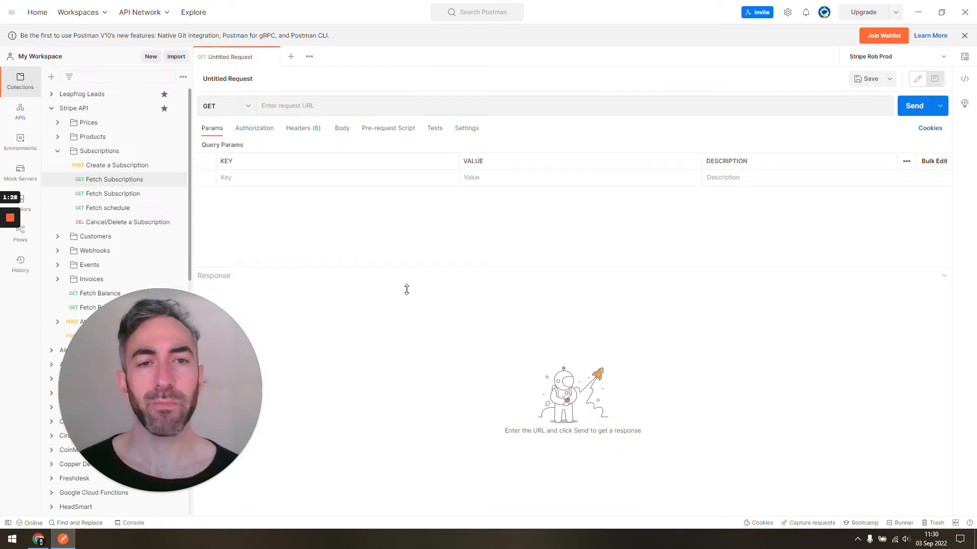
mouse_move(447, 339)
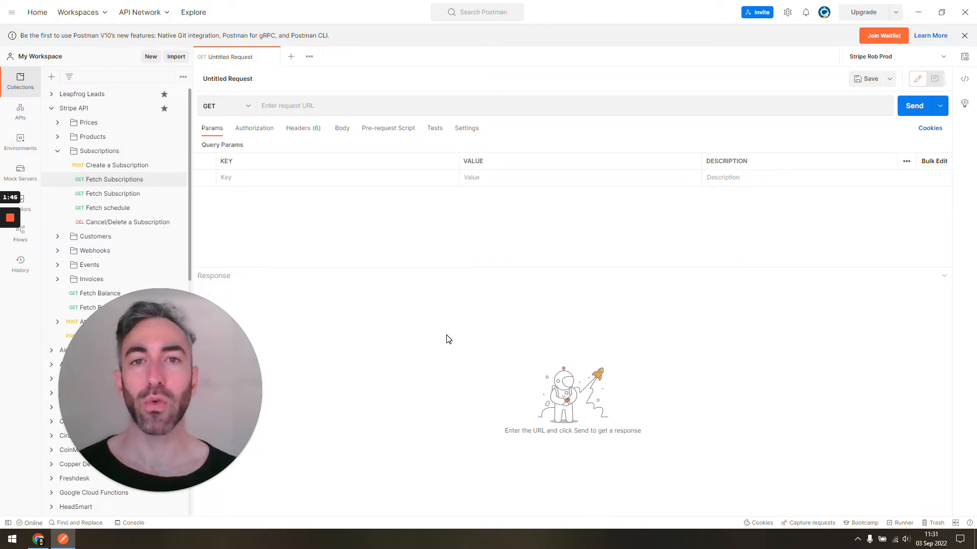
mouse_move(342, 173)
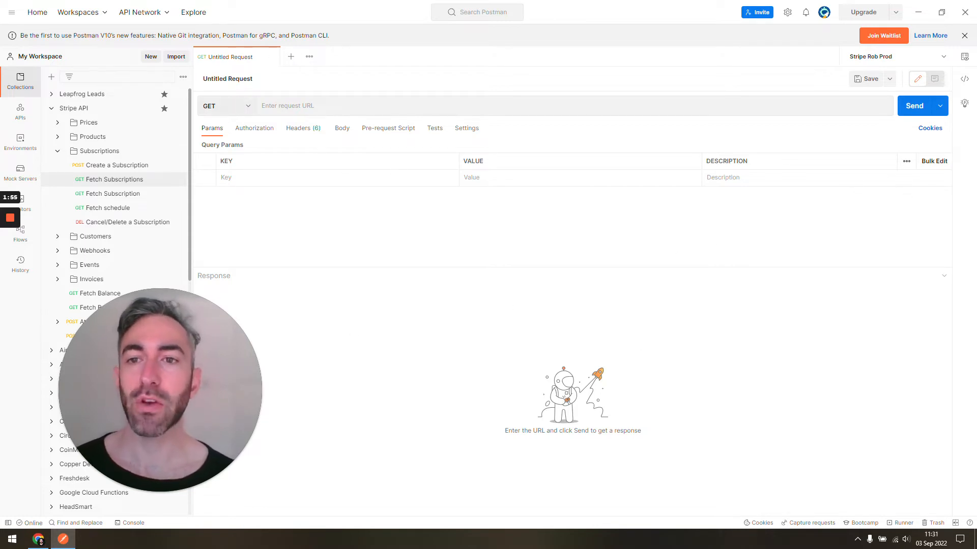
left_click(224, 105)
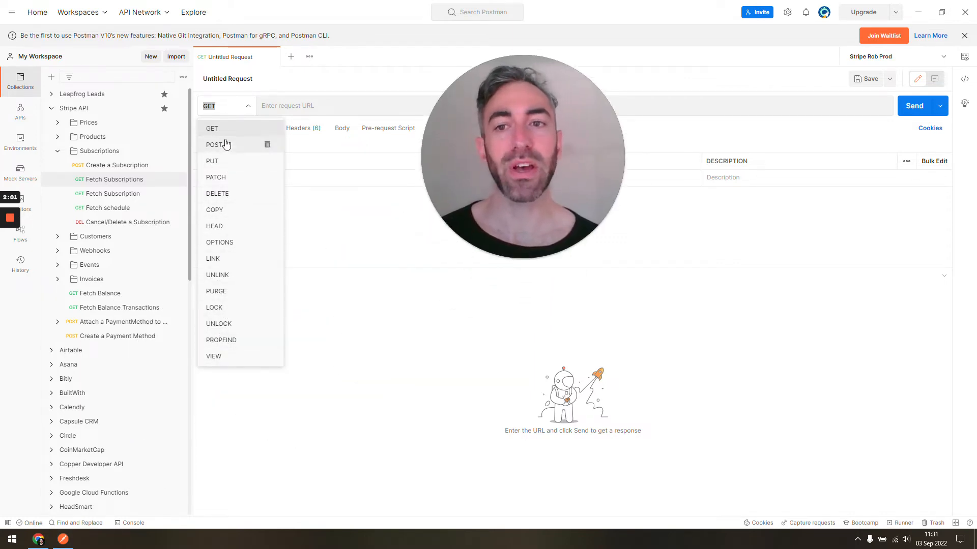
mouse_move(217, 194)
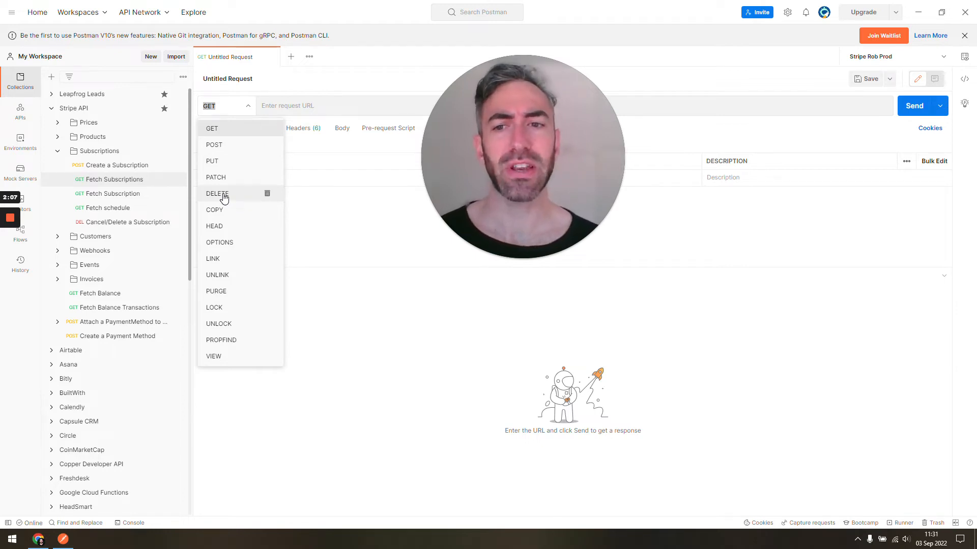
mouse_move(231, 128)
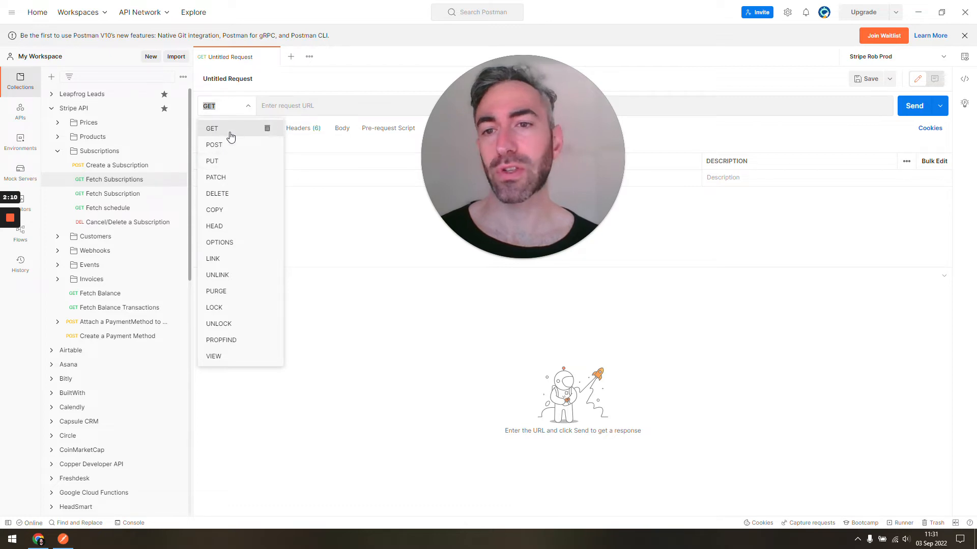
mouse_move(223, 194)
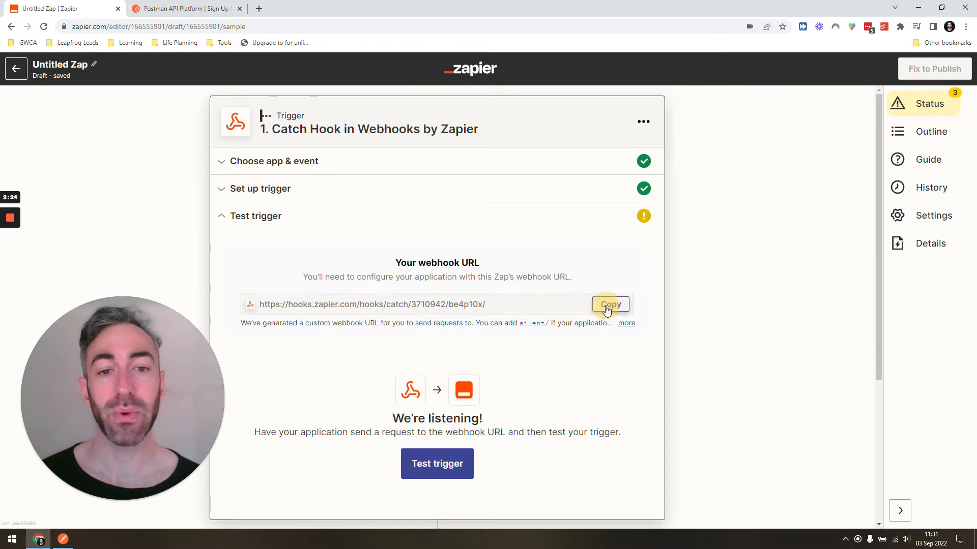
left_click(610, 304)
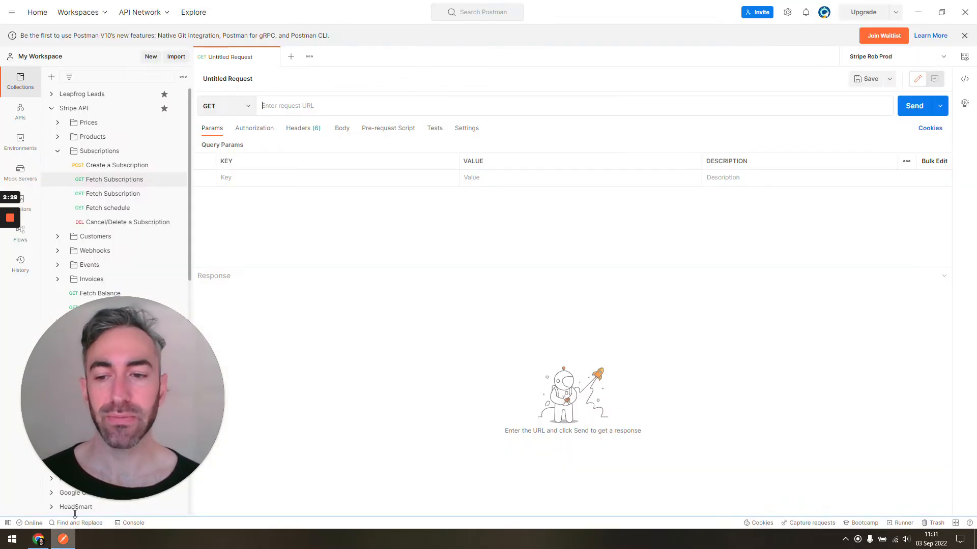
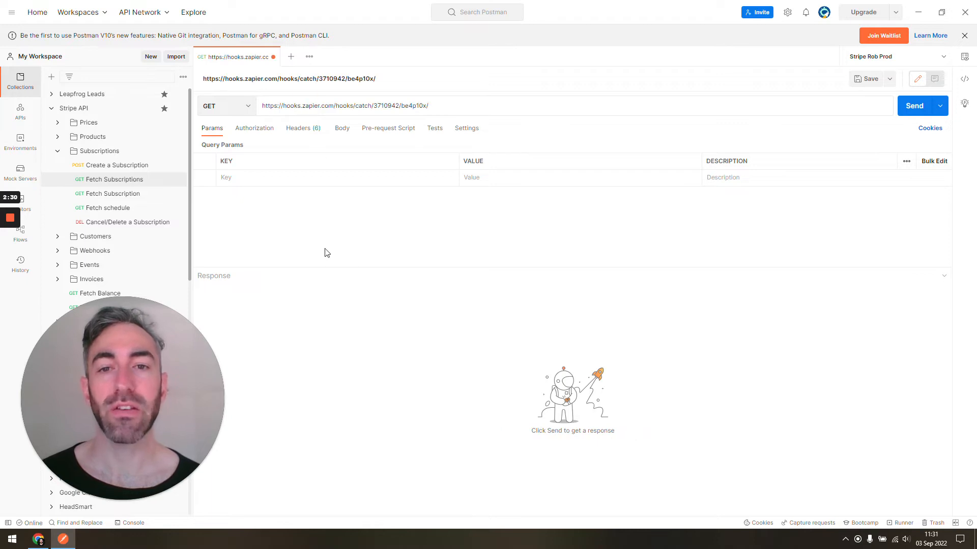
left_click(914, 106)
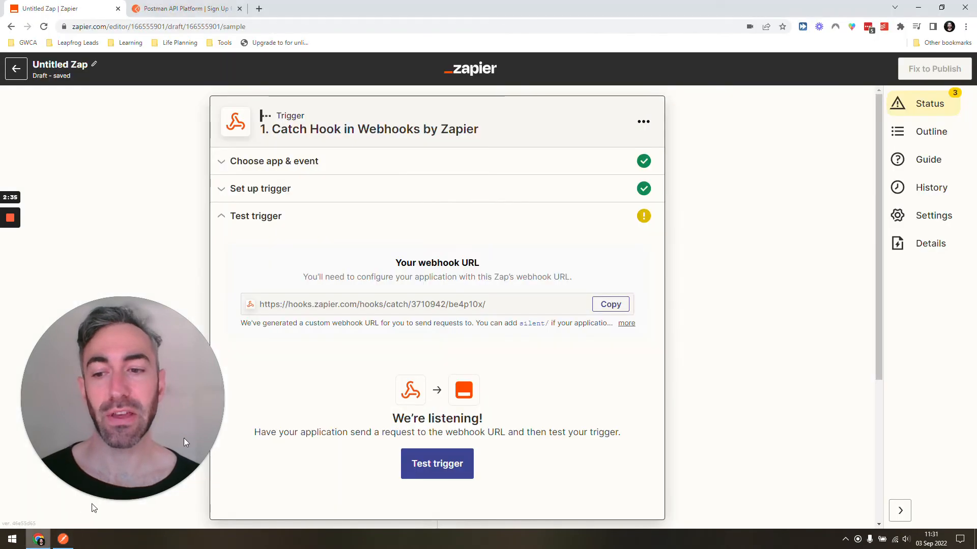
left_click(436, 463)
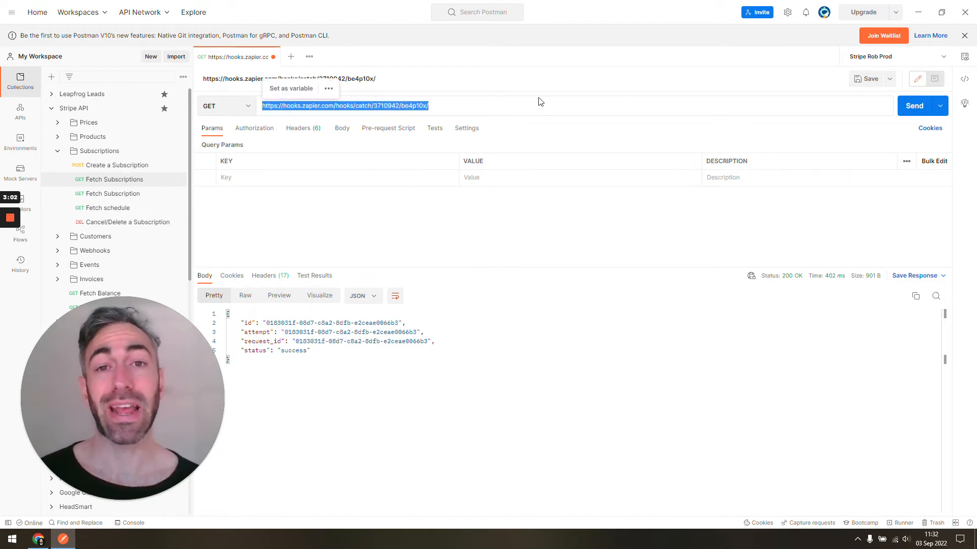
left_click(399, 105)
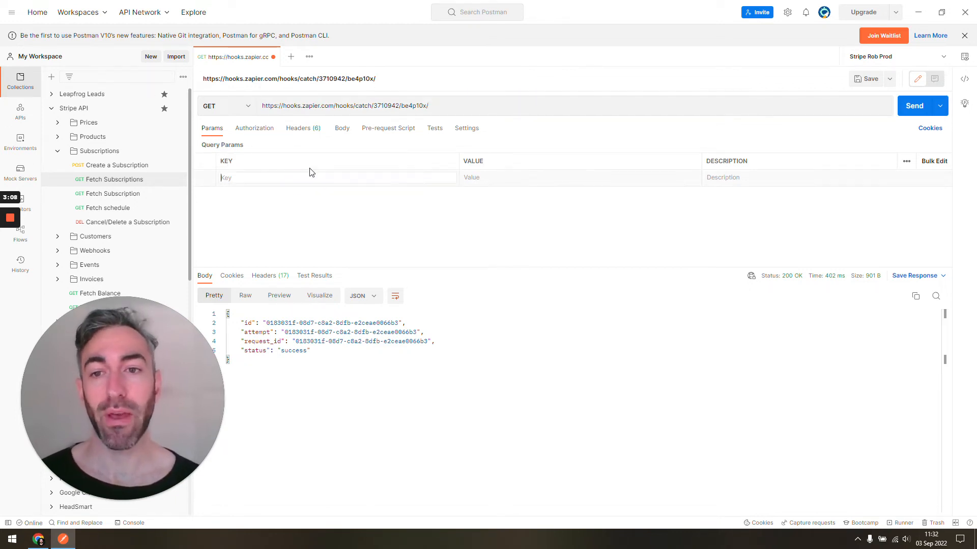
type("gavi")
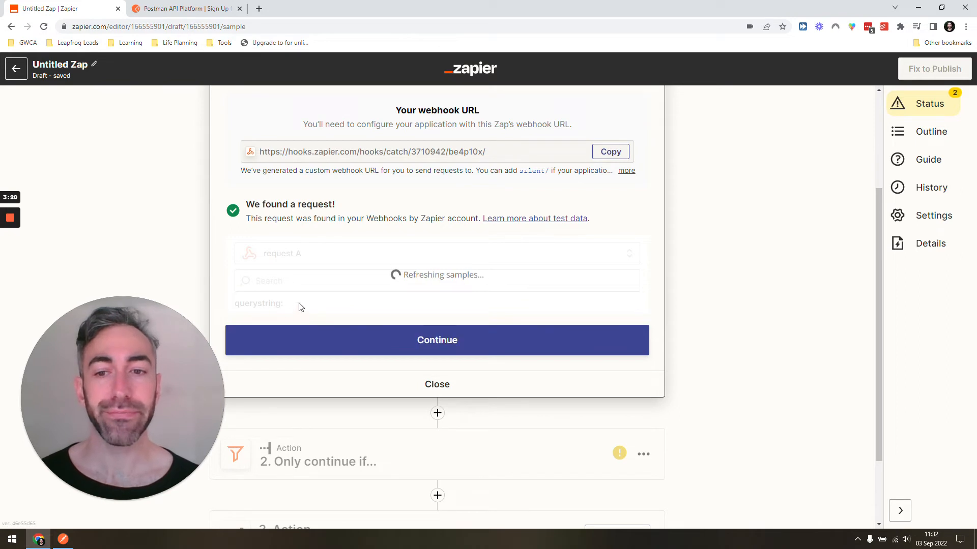
- Inspect request B's querystring name: gavin in Zapier, then return to Postman
left_click(437, 254)
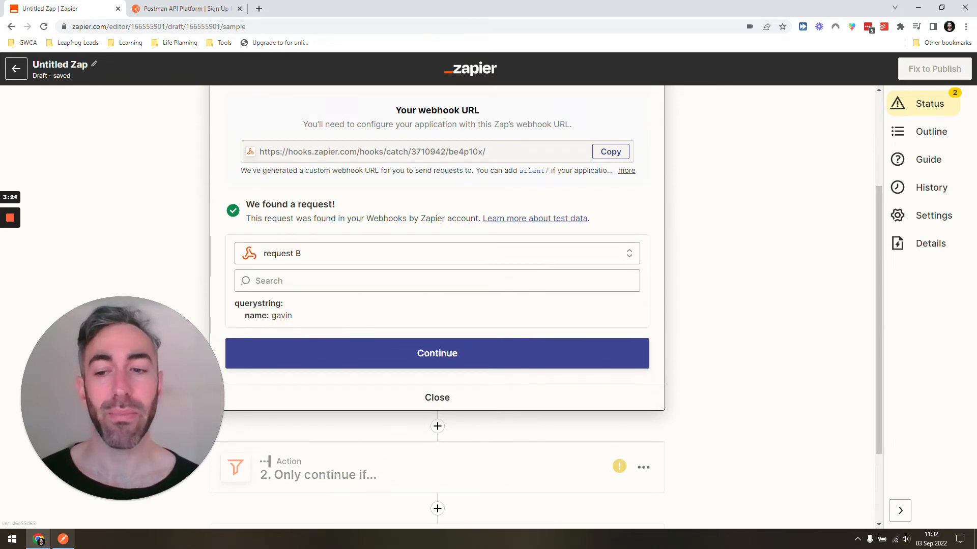
left_click(181, 8)
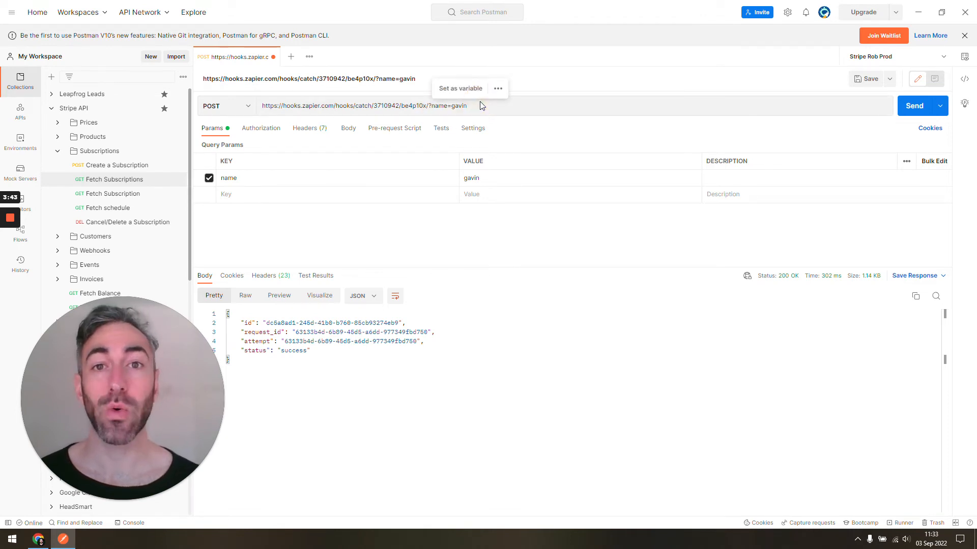
mouse_move(348, 128)
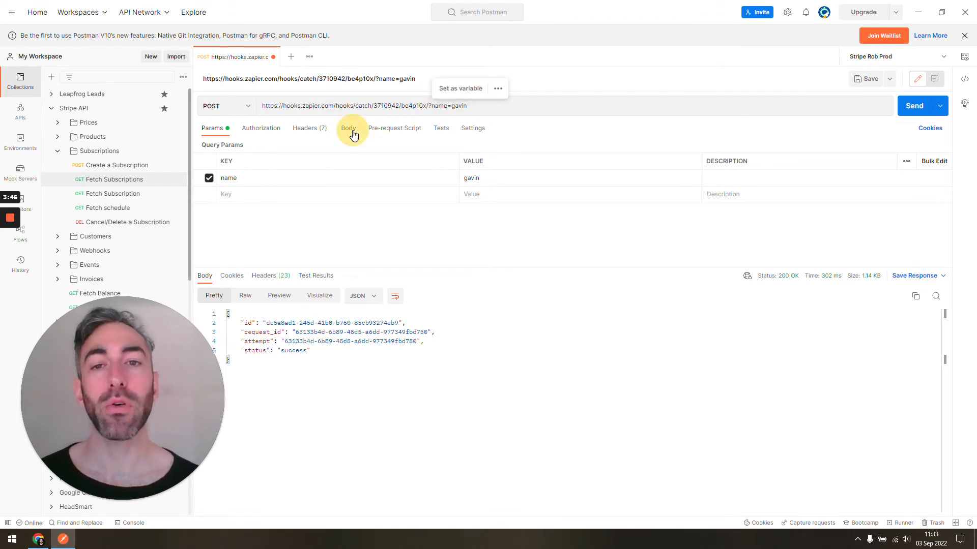
- Set the request body to raw JSON and keep the method as POST
left_click(348, 128)
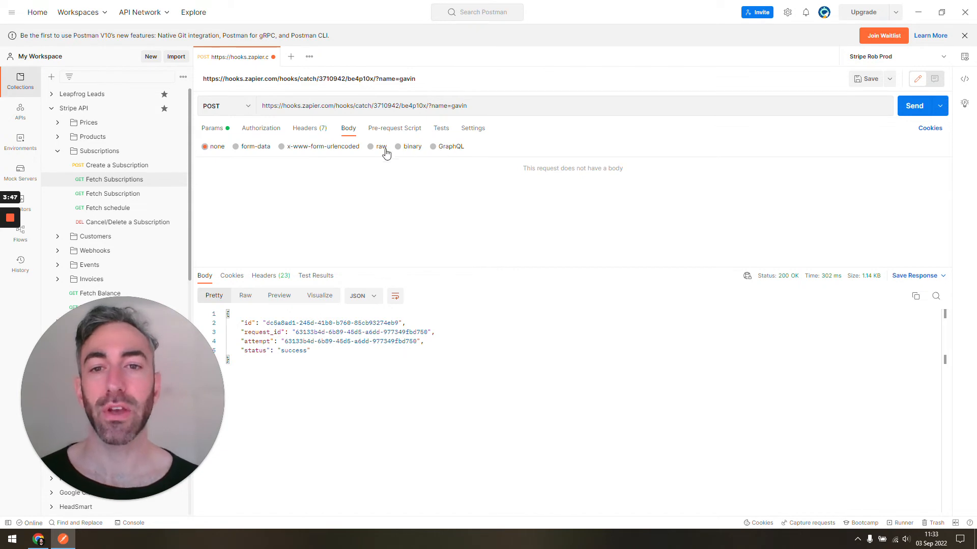
left_click(380, 147)
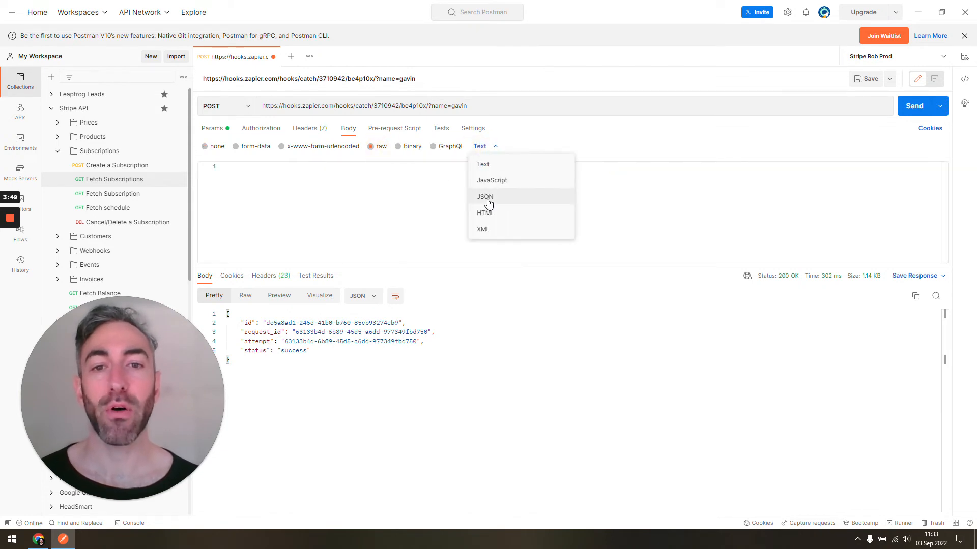
left_click(485, 197)
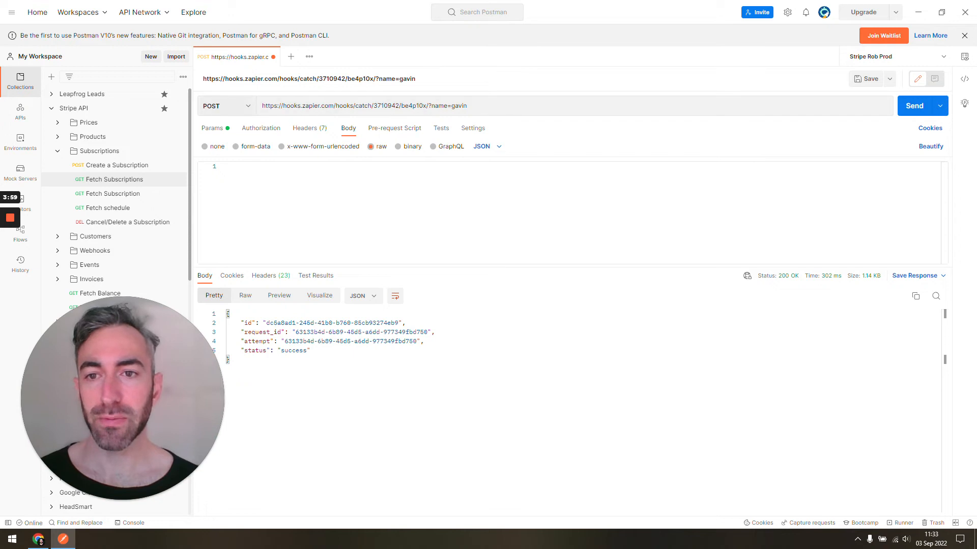
left_click(225, 105)
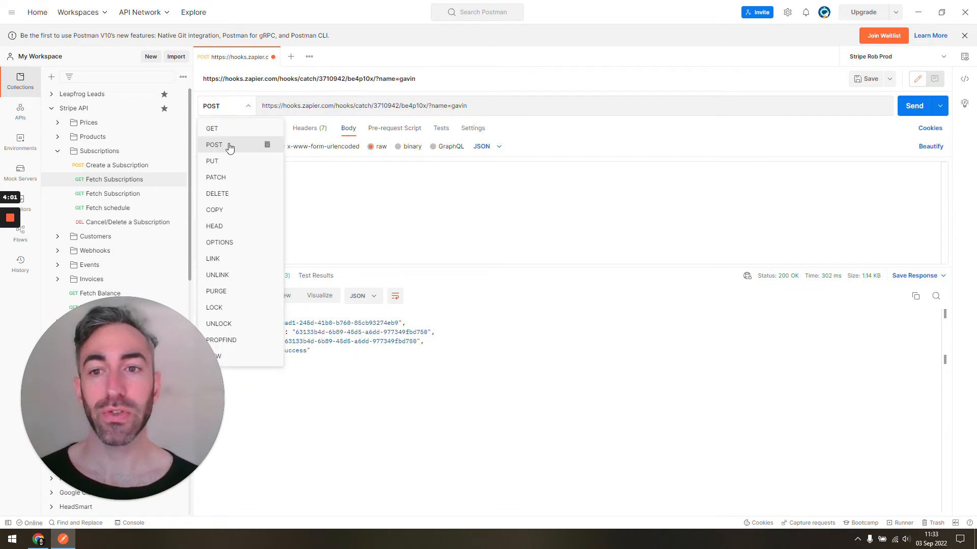
left_click(213, 145)
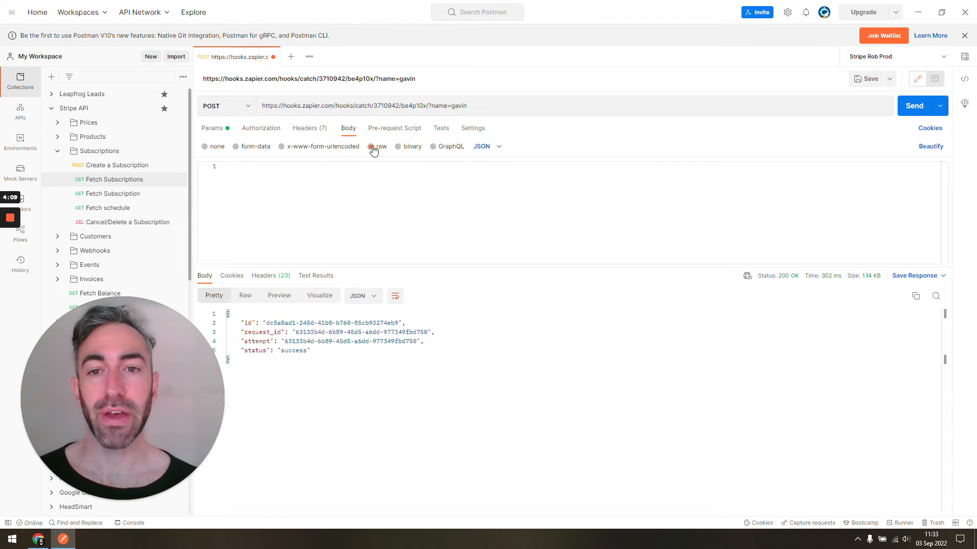
left_click(371, 147)
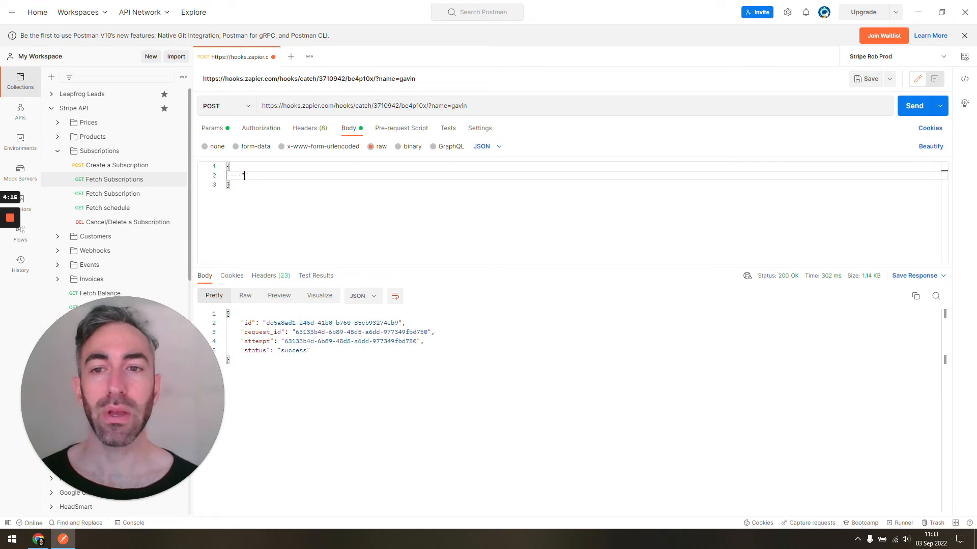
- Enter {"name": "Gavin"} as the body and send it to the webhook
type("\"name\":")
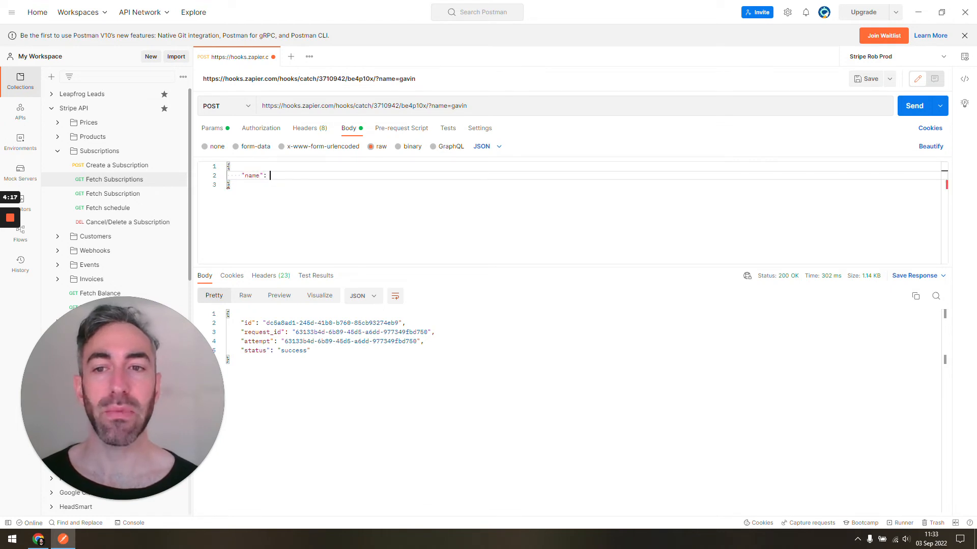
type("Gavin\"")
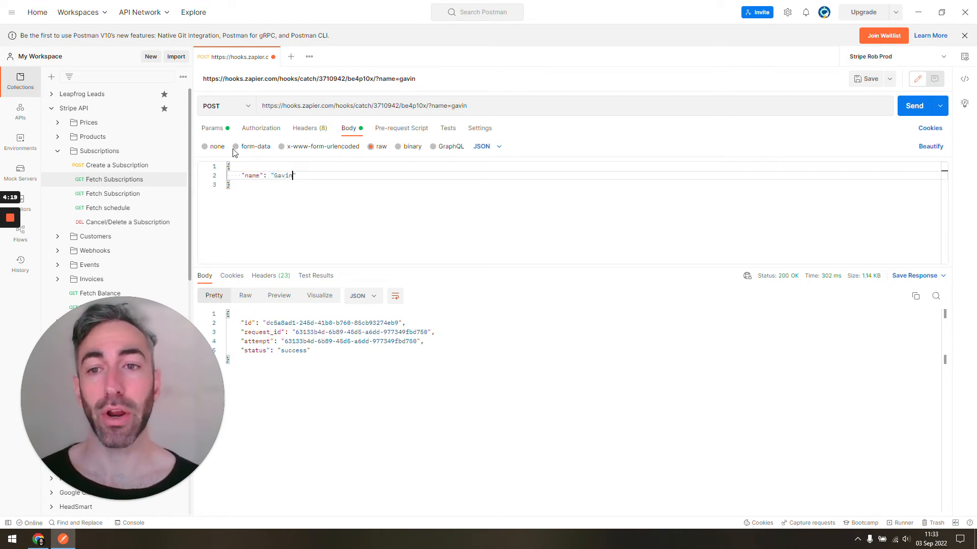
left_click(913, 106)
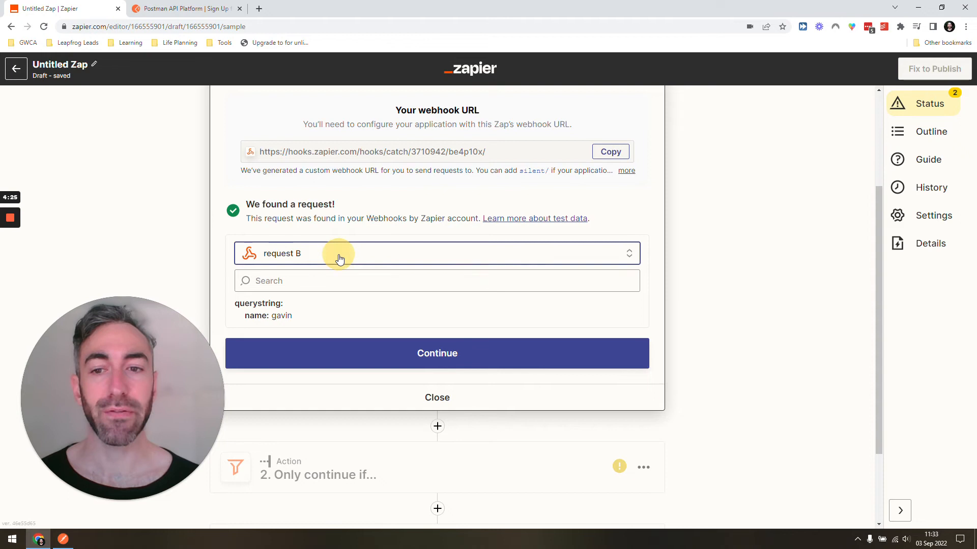
- Choose captured request C, showing name Gavin and querystring name gavin
left_click(436, 253)
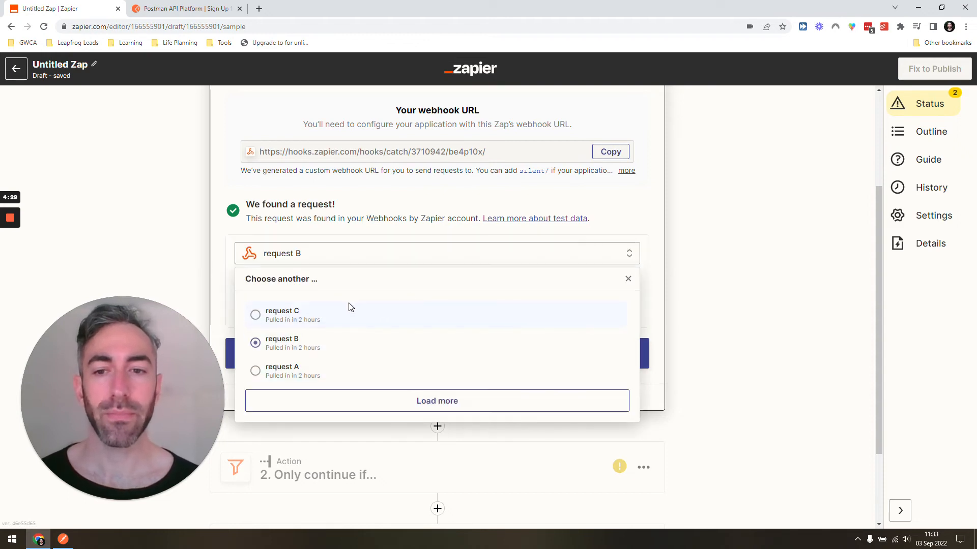
left_click(281, 342)
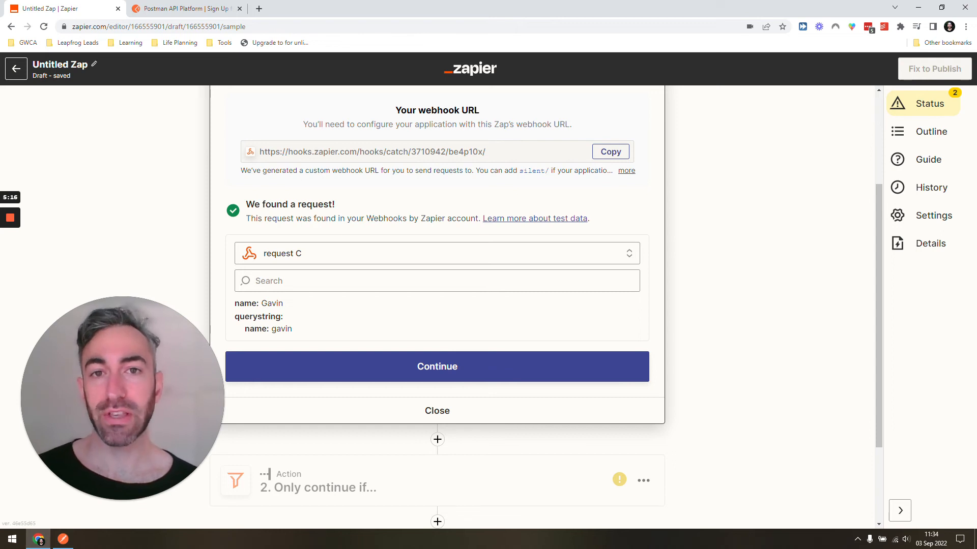
mouse_move(225, 278)
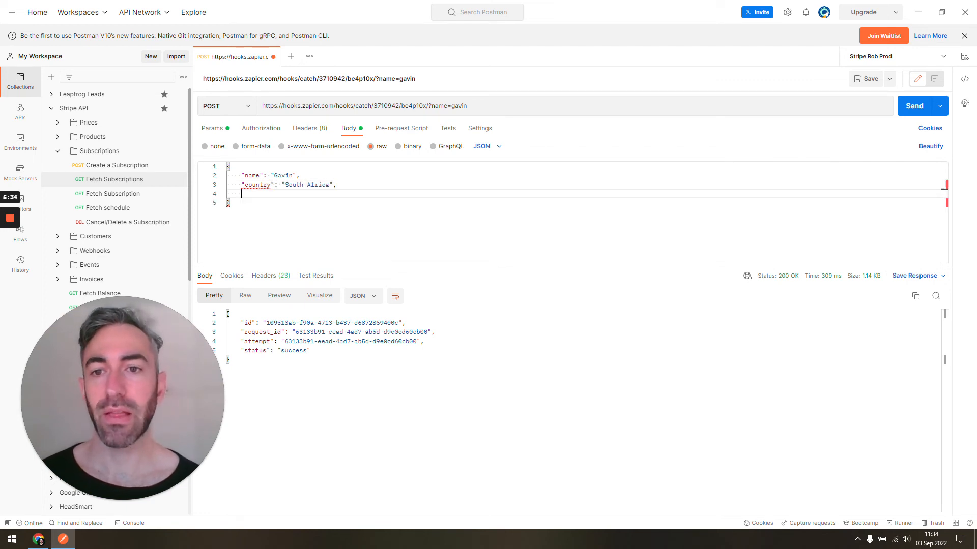
- Add "country": "South Africa" and "source": "Facebook" to the JSON body and send
type("\"\"")
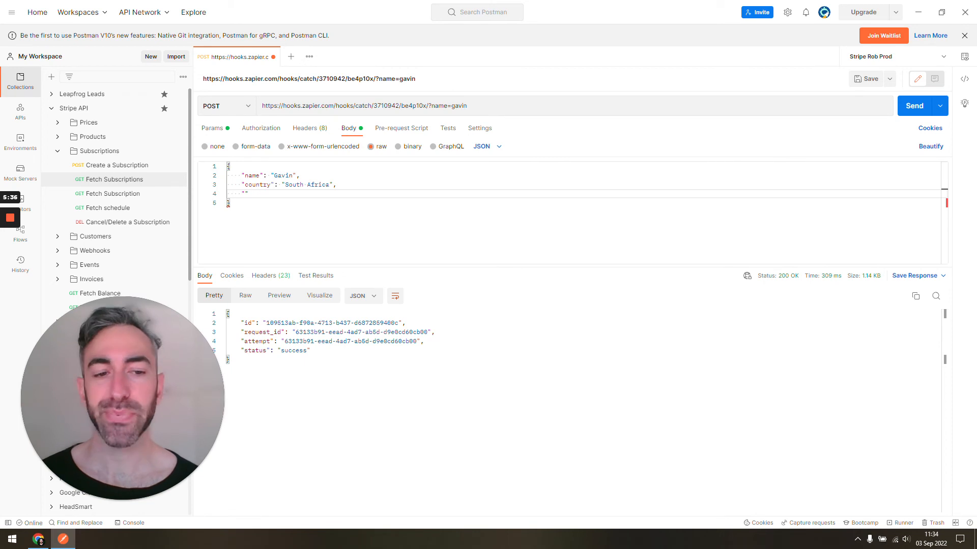
type("sout")
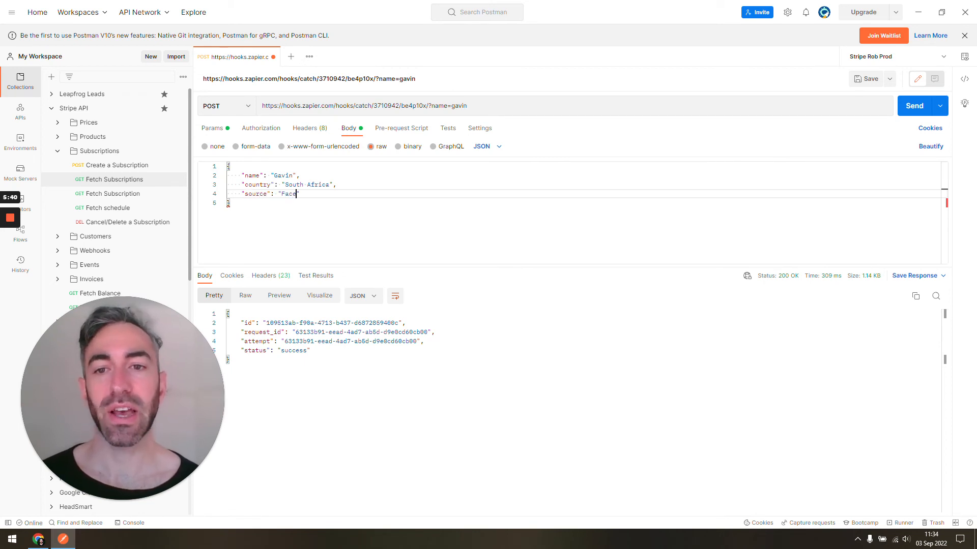
type("book")
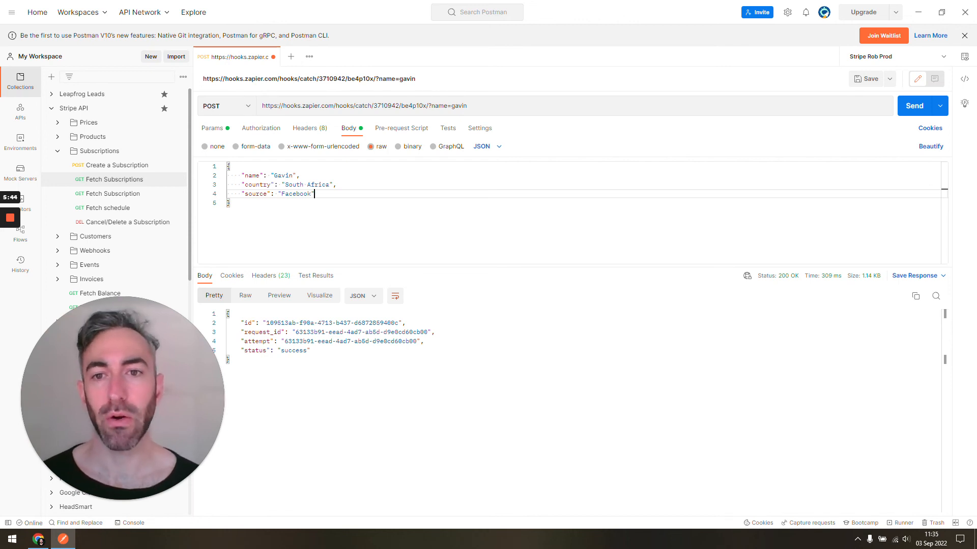
left_click(914, 105)
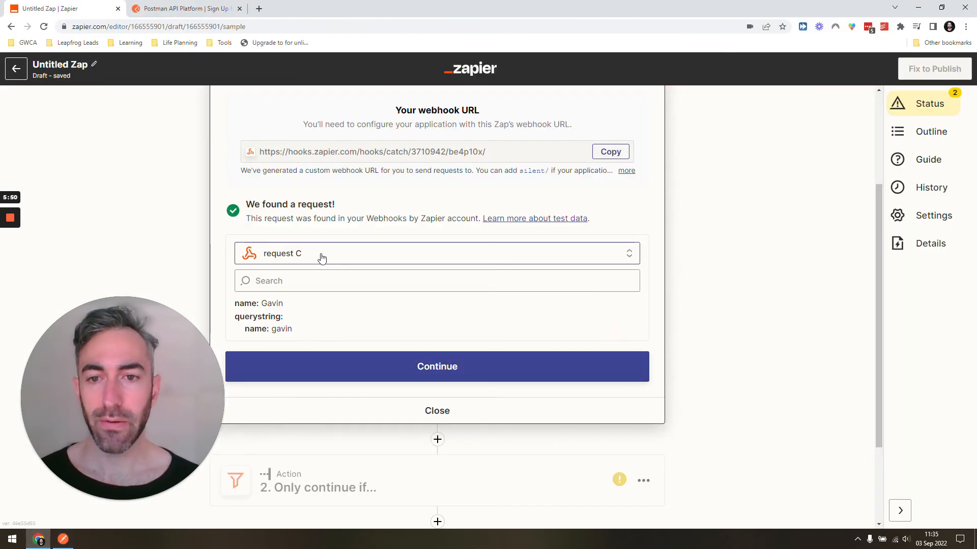
- Load request D with country South Africa and source Facebook, then scroll down
left_click(437, 253)
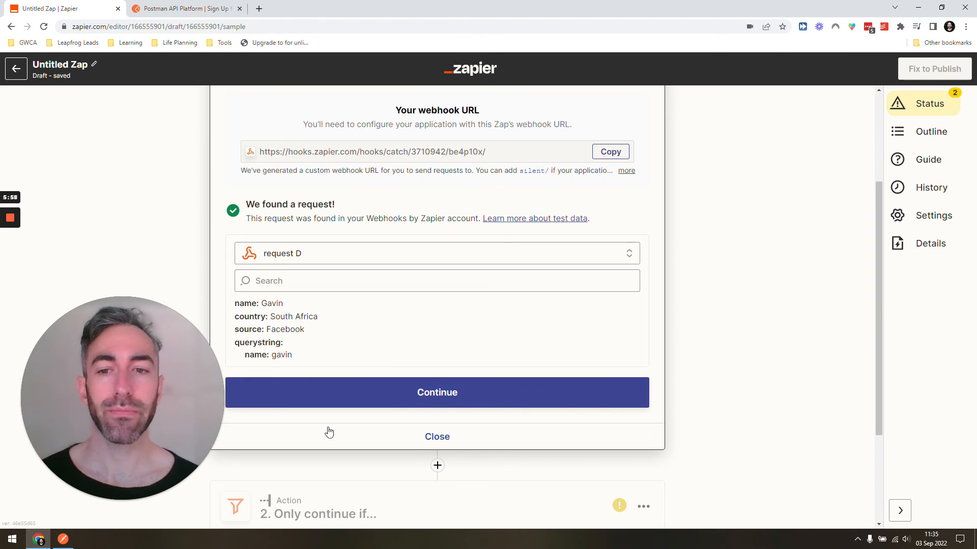
scroll("down", 3)
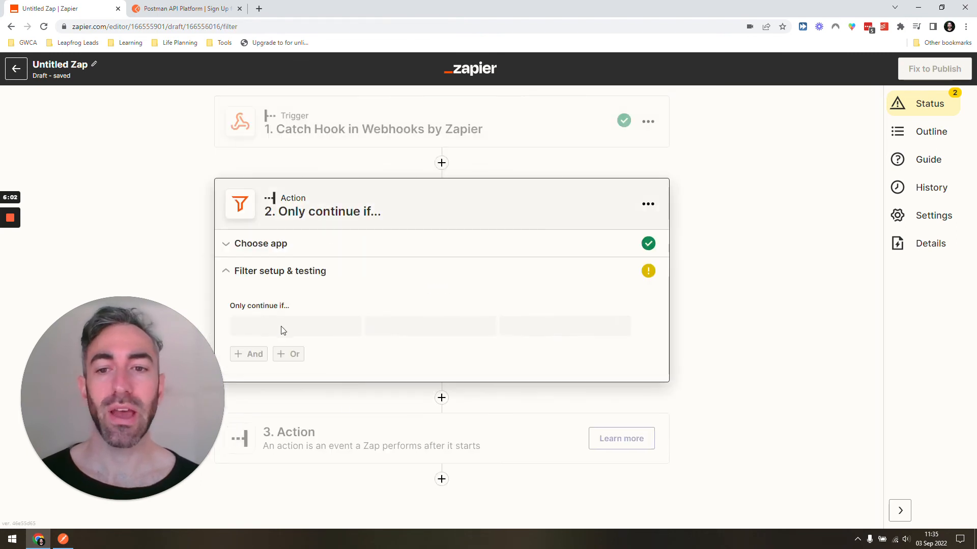
- Filter on the '1. Name' field and test it against the sample data
left_click(286, 327)
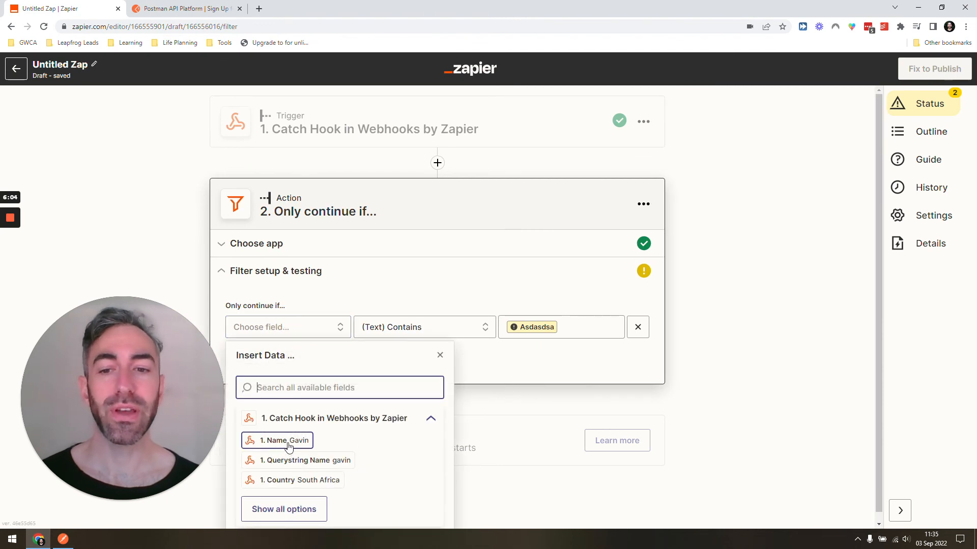
left_click(285, 440)
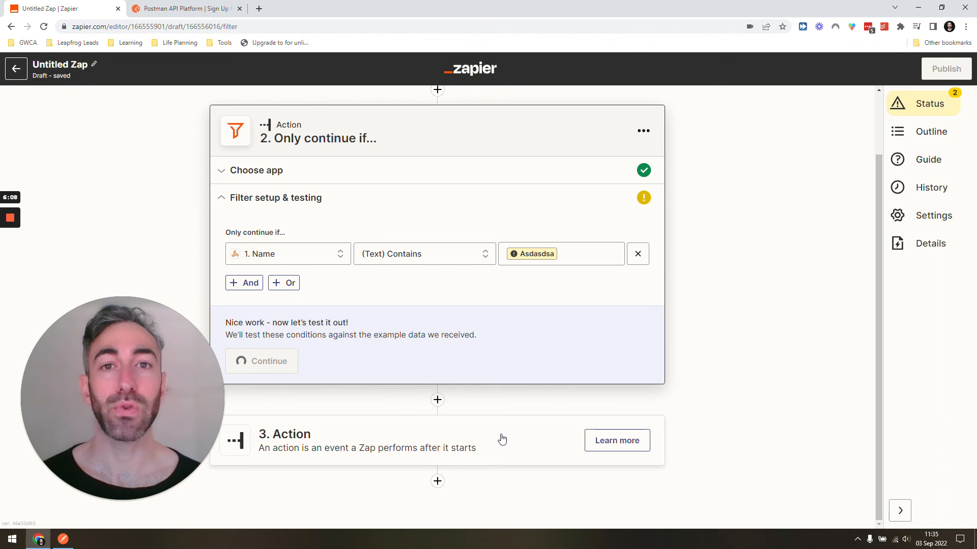
left_click(262, 362)
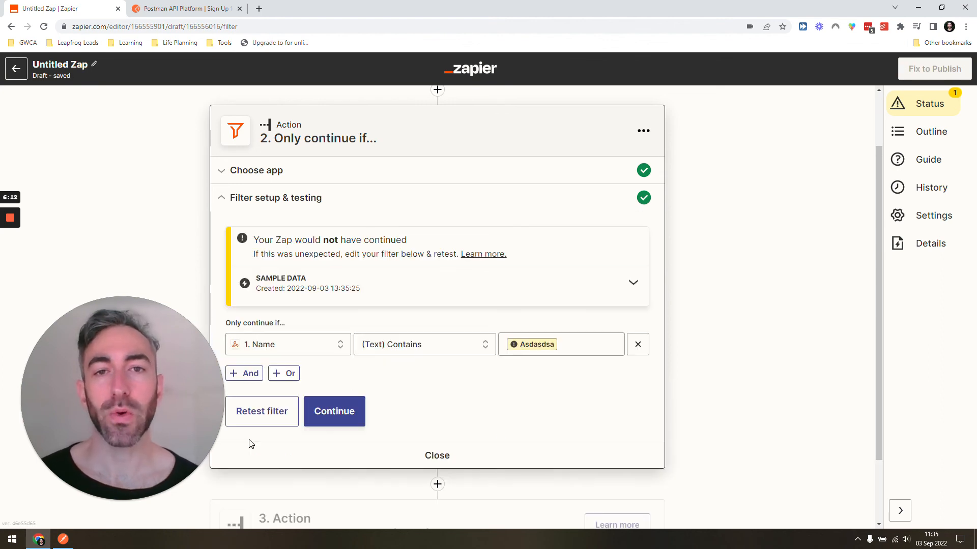